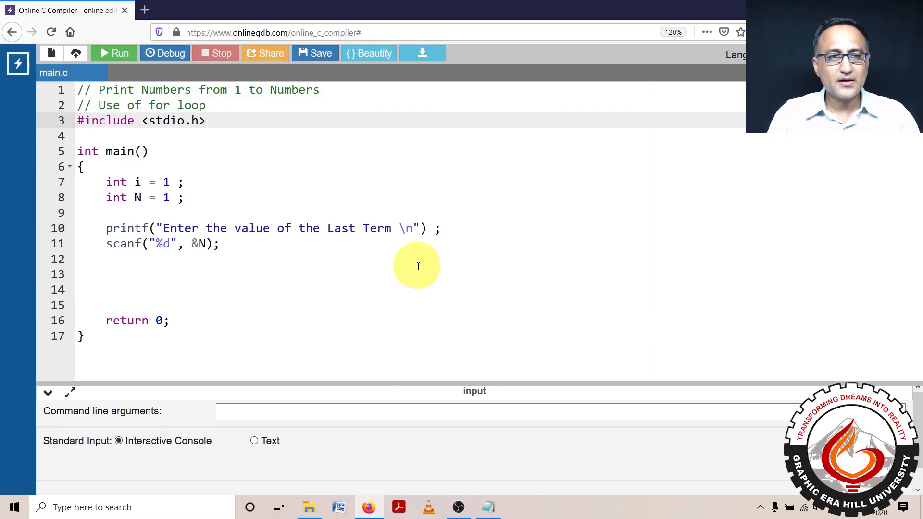
{"action": "mouse_move", "coordinate": [218, 100]}
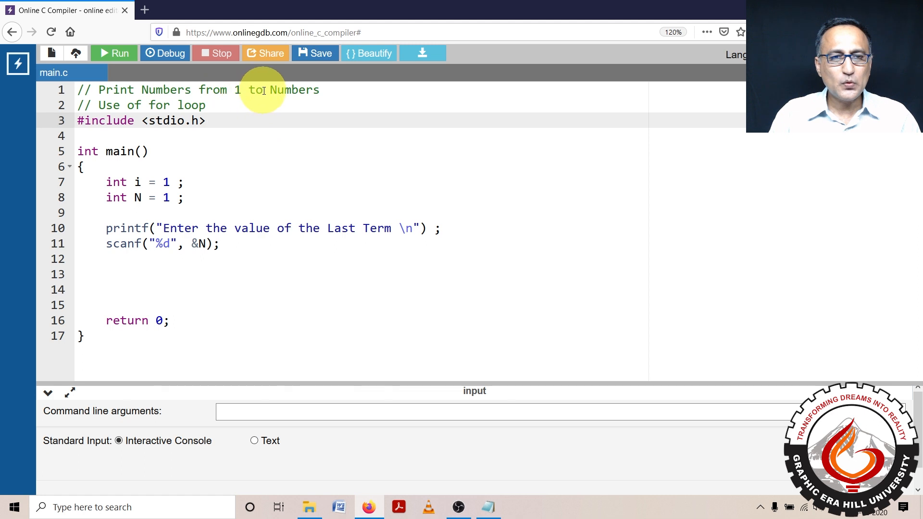
- Make the header comment say "1 to N Numbers" and remove N's initial value from its declaration
{"action": "type", "text": "N"}
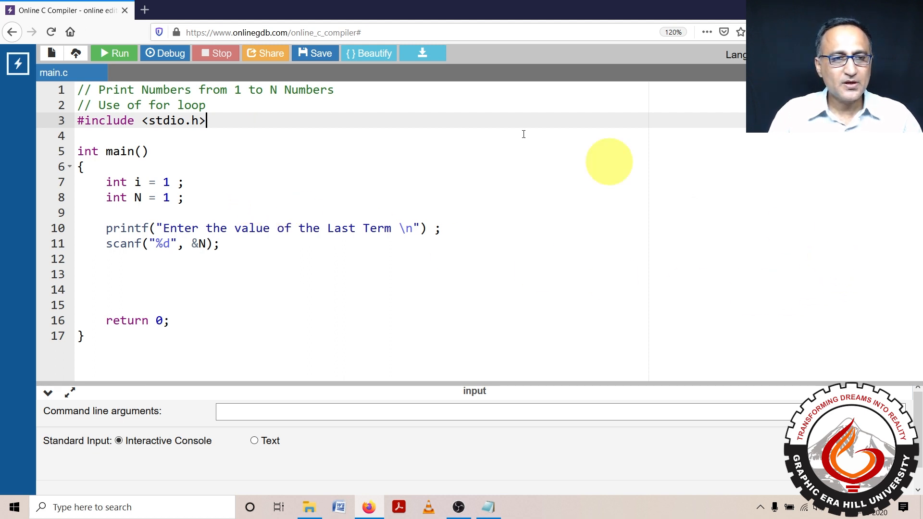
{"action": "mouse_move", "coordinate": [138, 186]}
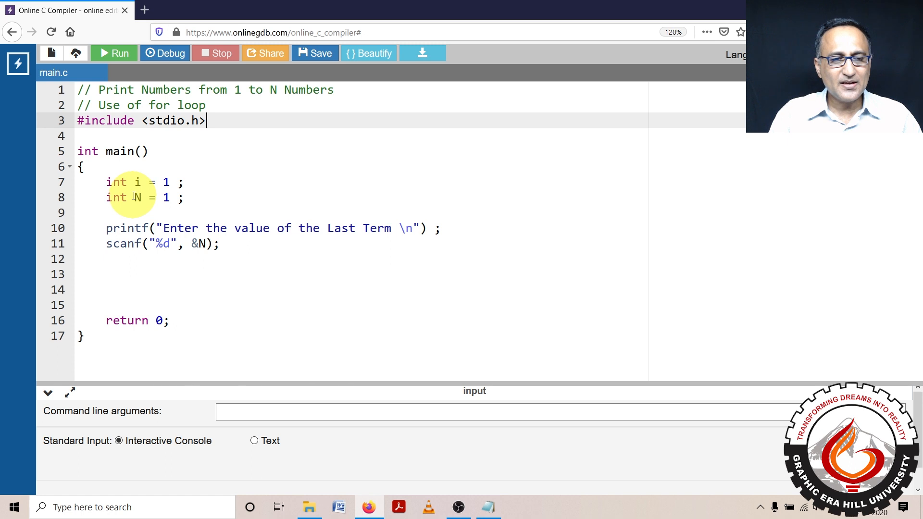
{"action": "double_click", "coordinate": [166, 197]}
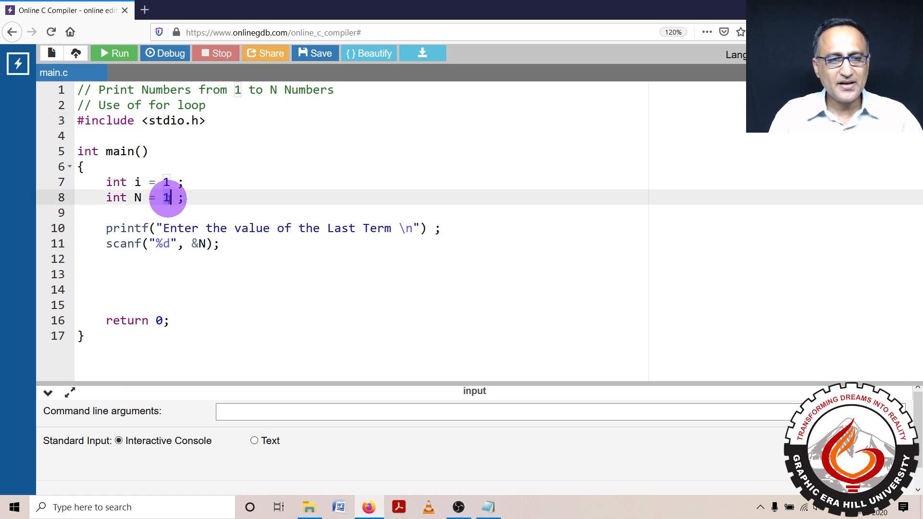
{"action": "type", "text": "0"}
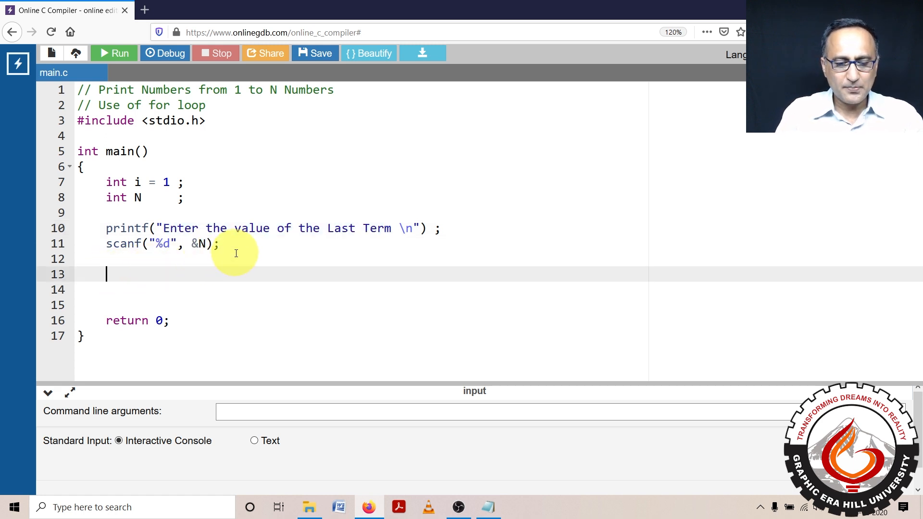
- Write the loop header for (i = 1; i <= N; i++) in main.c
{"action": "type", "text": "for ( i"}
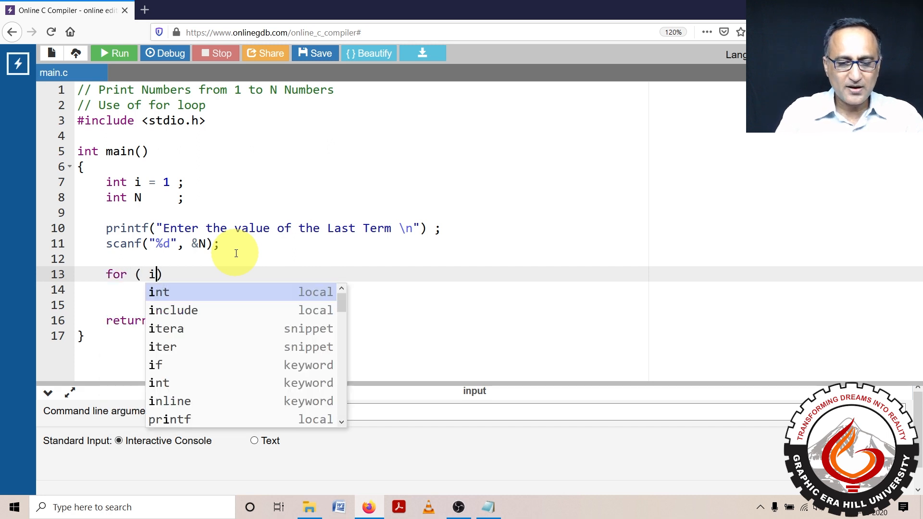
{"action": "type", "text": "= 1"}
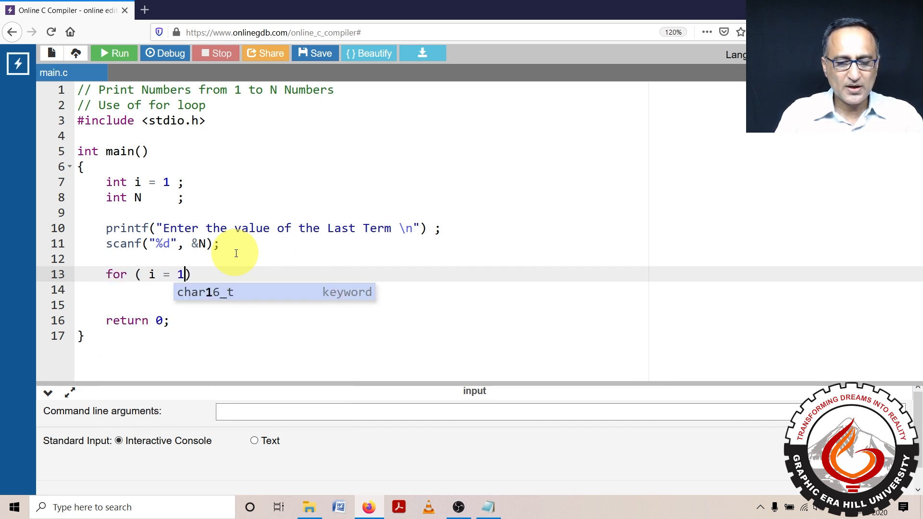
{"action": "type", "text": ";"}
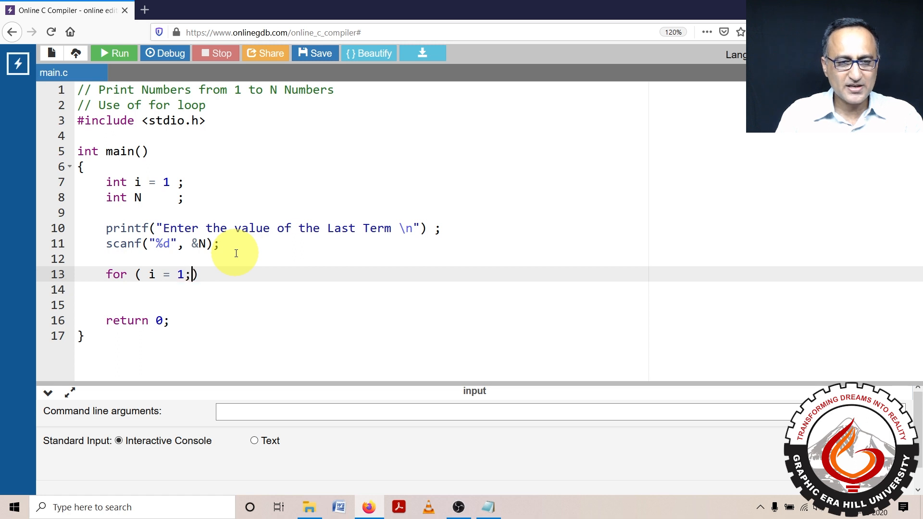
{"action": "type", "text": "i"}
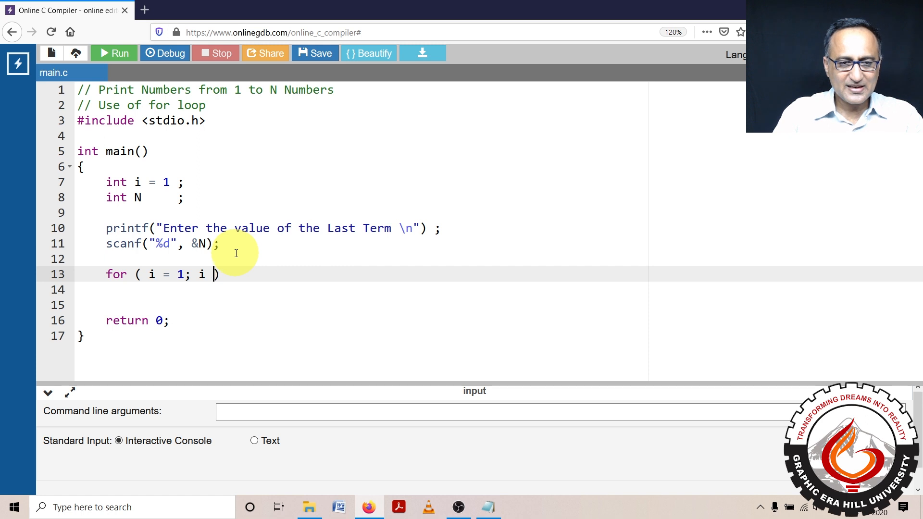
{"action": "type", "text": "<= N ;"}
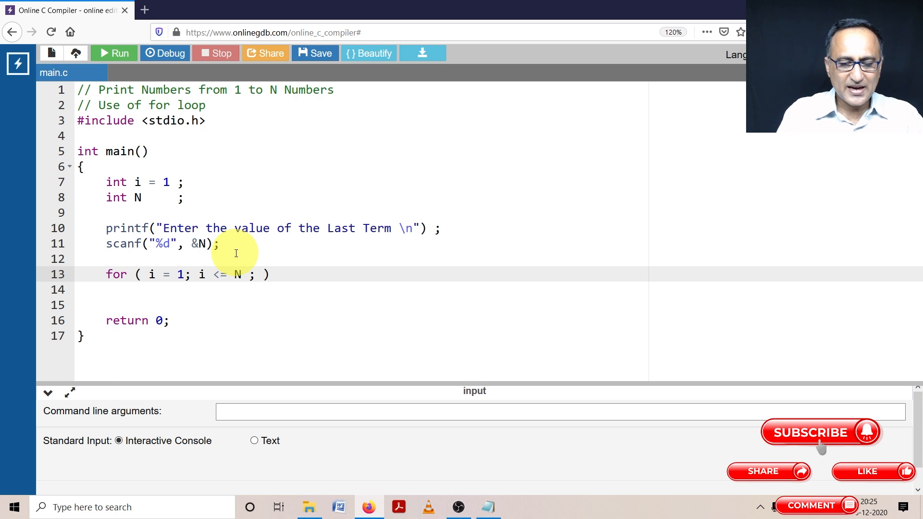
{"action": "type", "text": "i"}
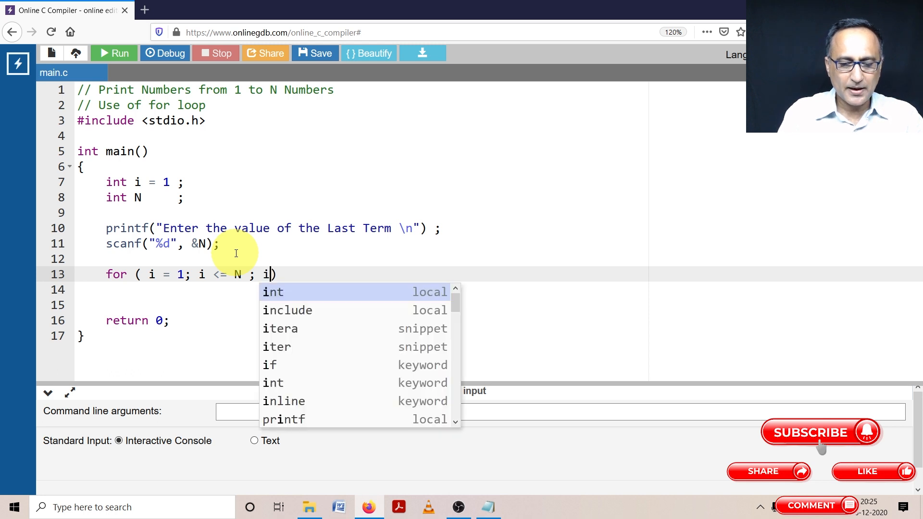
{"action": "type", "text": "++"}
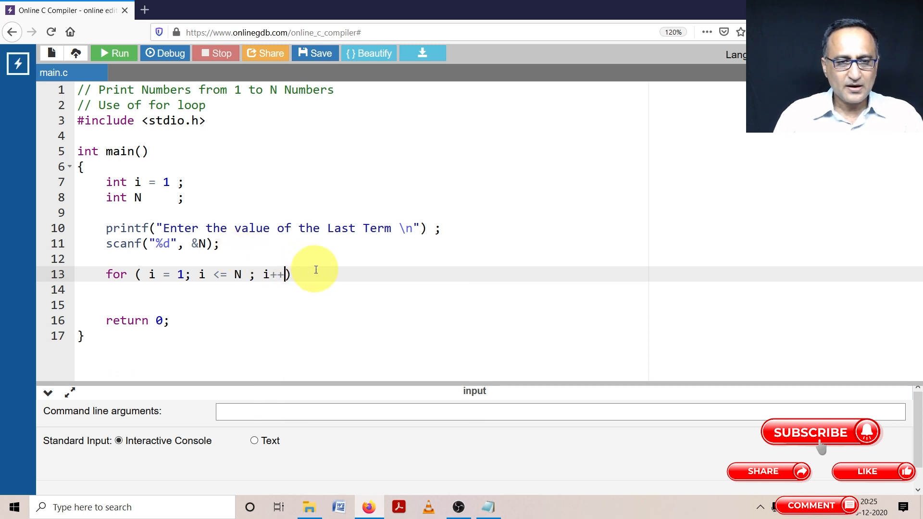
{"action": "key", "text": "Return"}
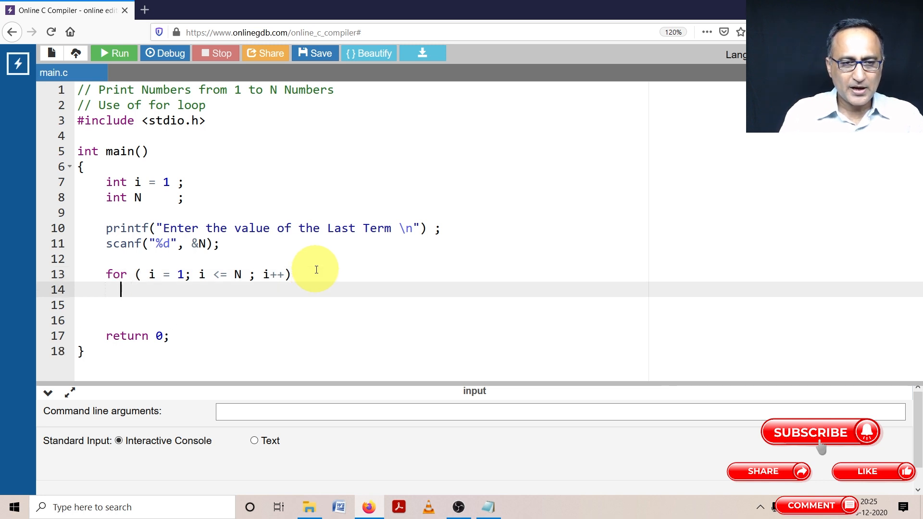
- Add the loop body printf("%d\n", i); to print each number on its own line
{"action": "type", "text": "printf"}
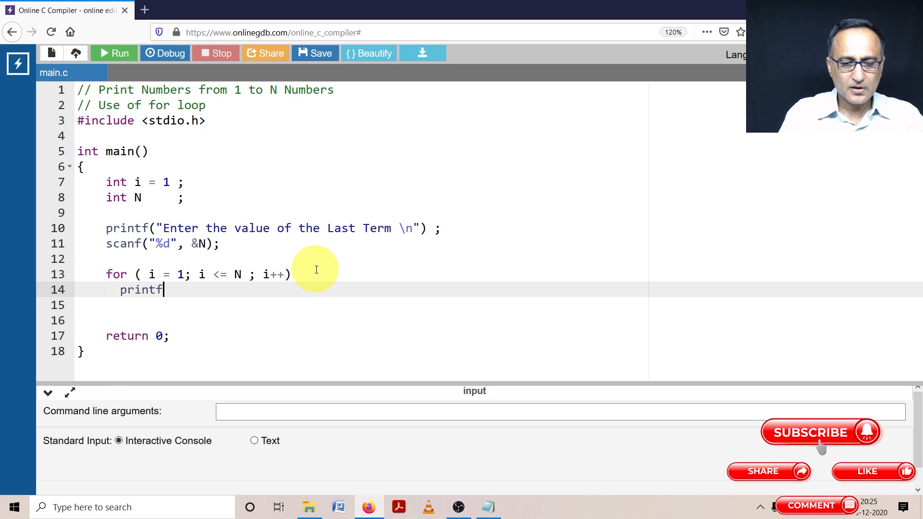
{"action": "type", "text": "(\"%\")"}
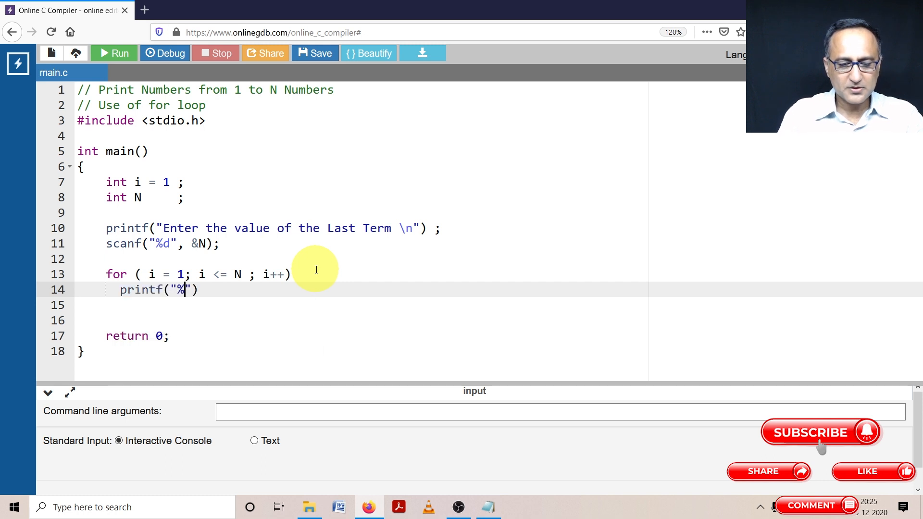
{"action": "type", "text": "d\\n"}
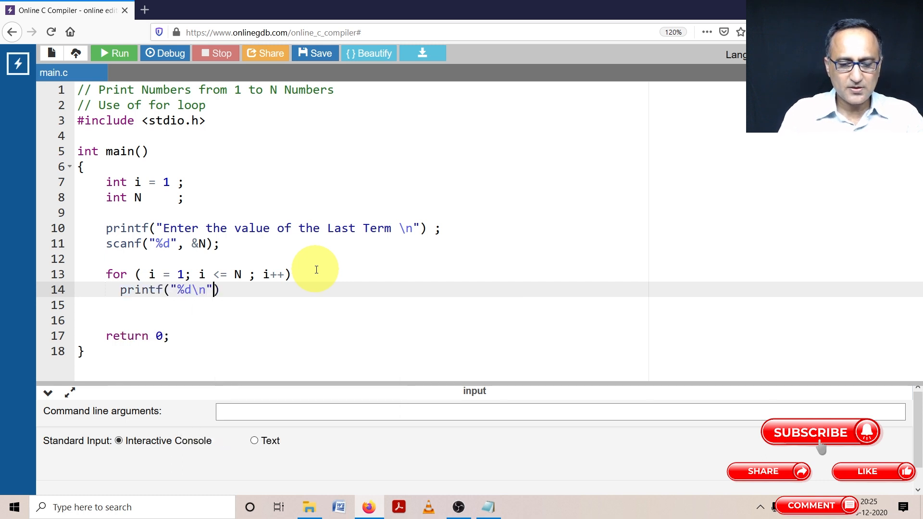
{"action": "type", "text": ", i"}
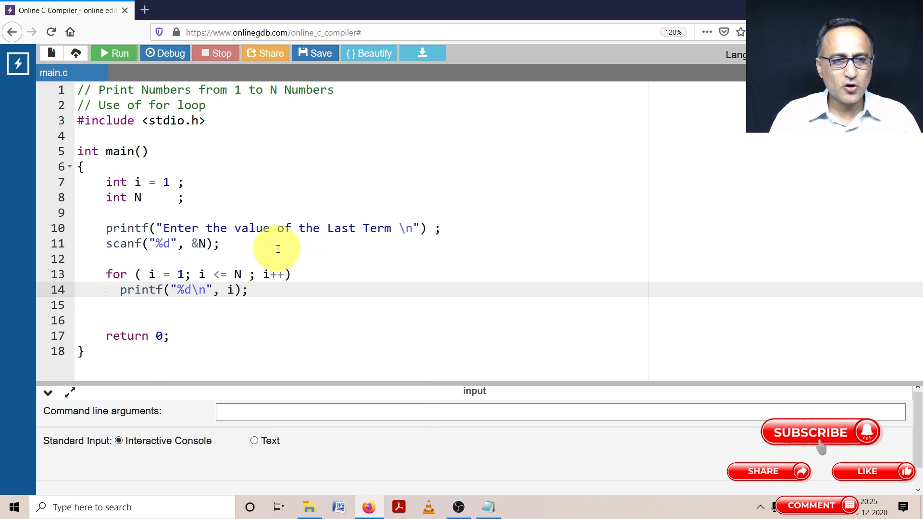
{"action": "mouse_move", "coordinate": [252, 384]}
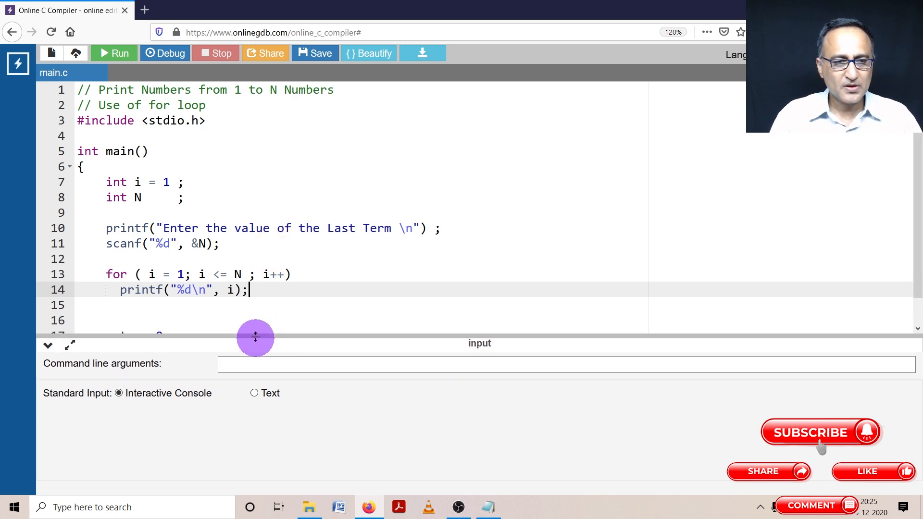
- Run the program and enter 5 as the last term, printing 1 through 5
{"action": "left_click", "coordinate": [113, 53]}
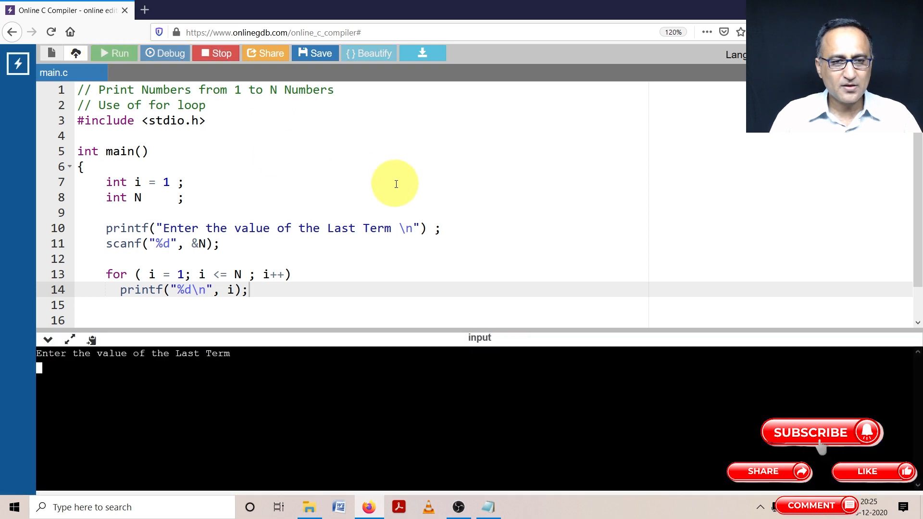
{"action": "mouse_move", "coordinate": [172, 360]}
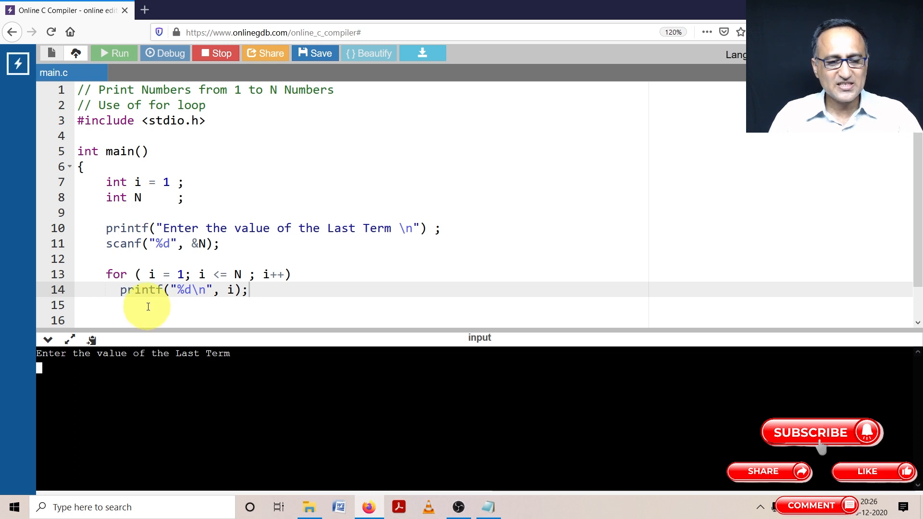
{"action": "type", "text": "5"}
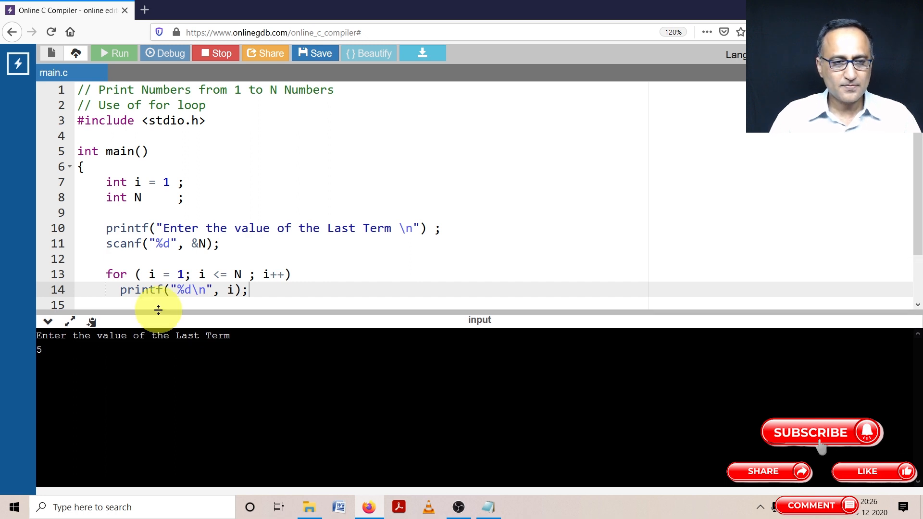
{"action": "left_click", "coordinate": [113, 53]}
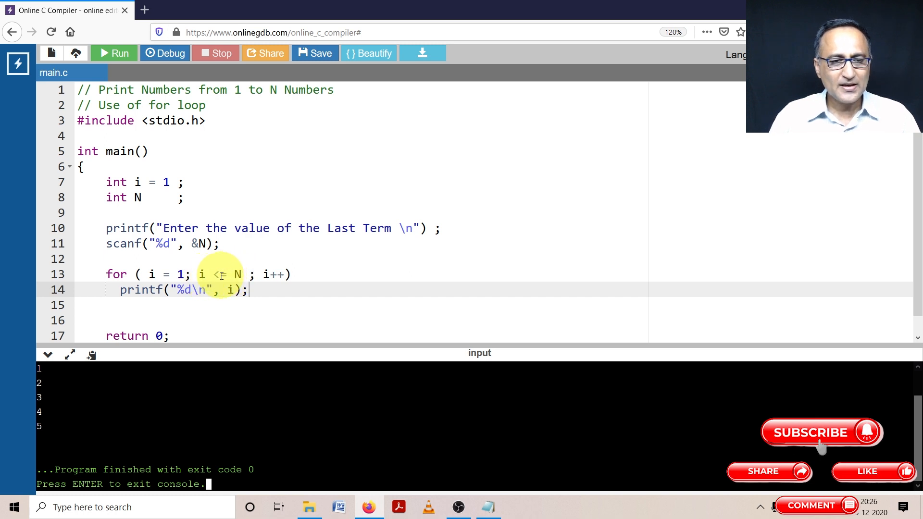
- Change the loop condition to i < N and run the program again
{"action": "type", "text": "="}
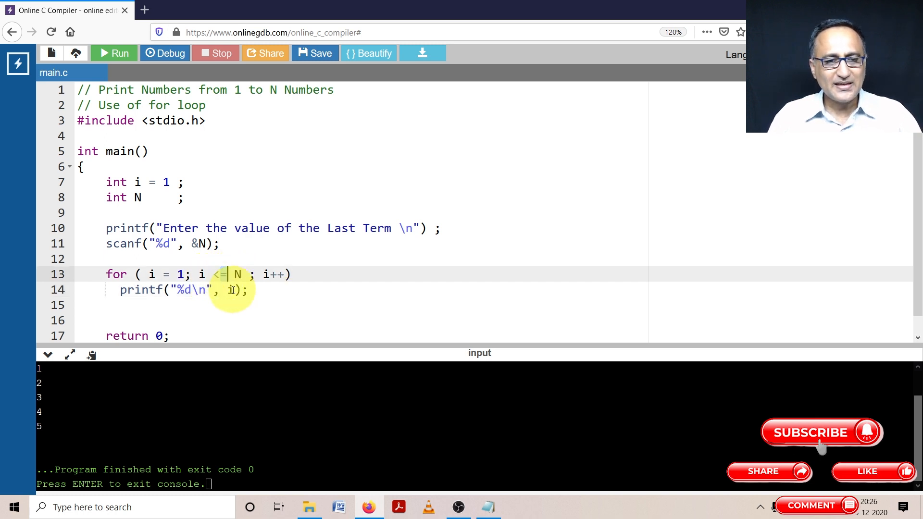
{"action": "key", "text": "Backspace"}
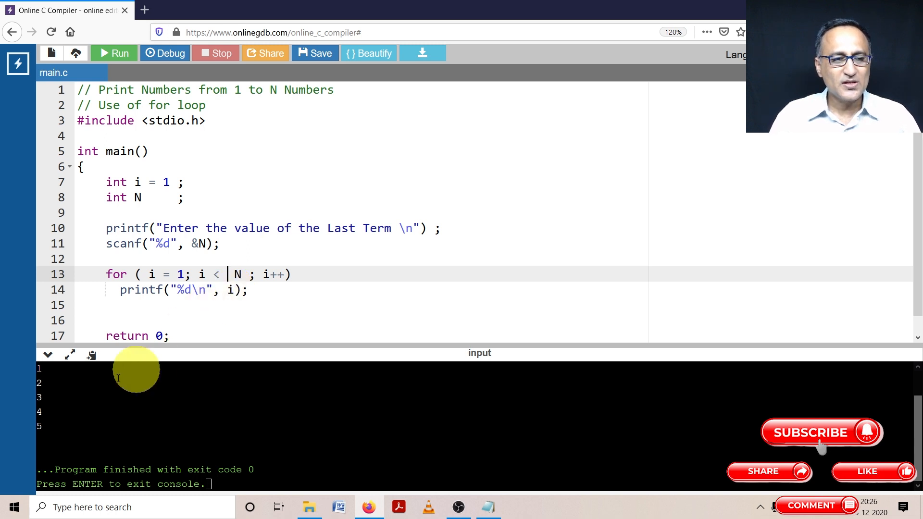
{"action": "left_click", "coordinate": [114, 53]}
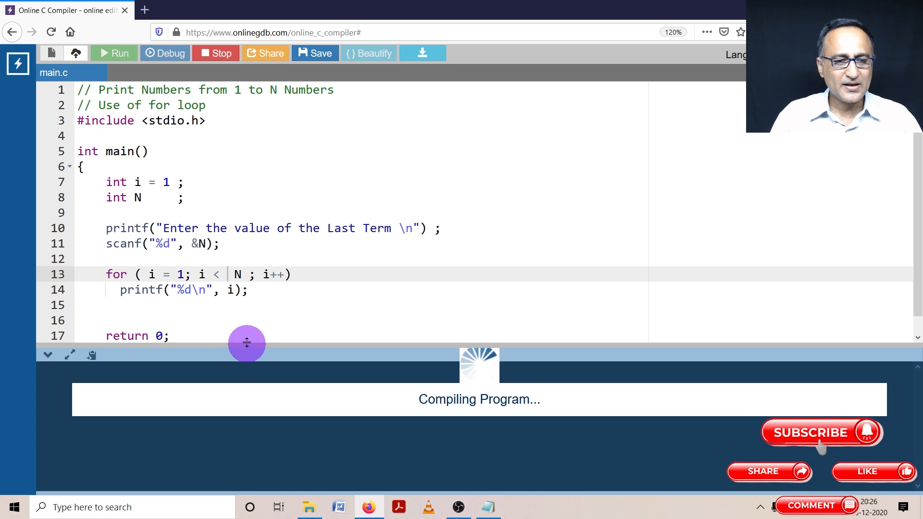
{"action": "left_click", "coordinate": [113, 53]}
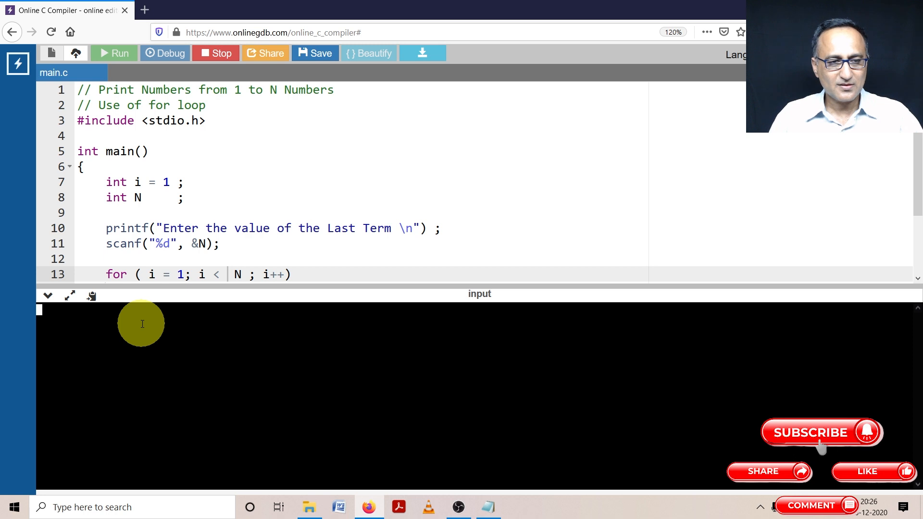
- Enter 4 as the last term in the console, so only 1 to 3 are printed
{"action": "left_click", "coordinate": [114, 54]}
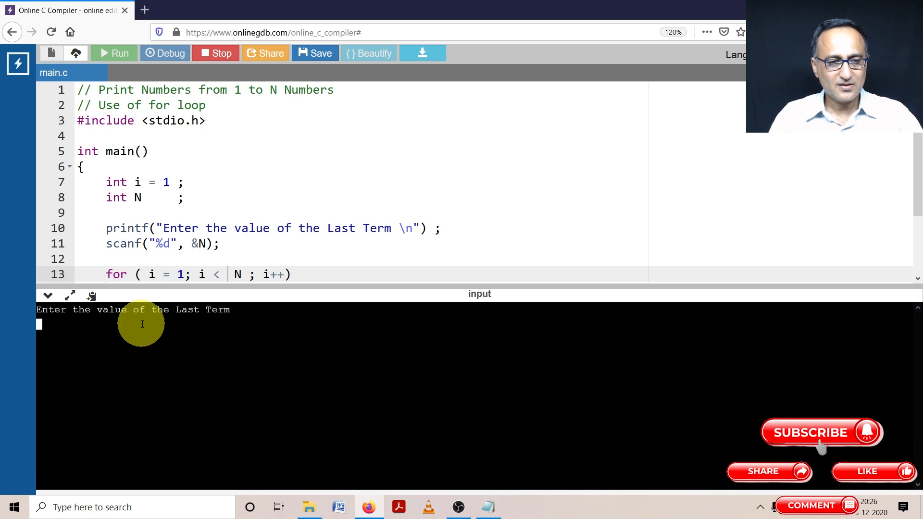
{"action": "type", "text": "4"}
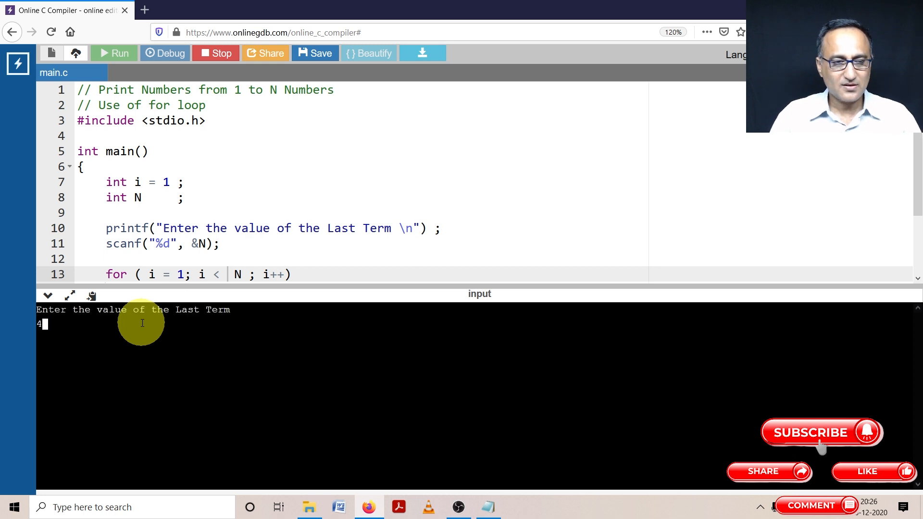
{"action": "key", "text": "Return"}
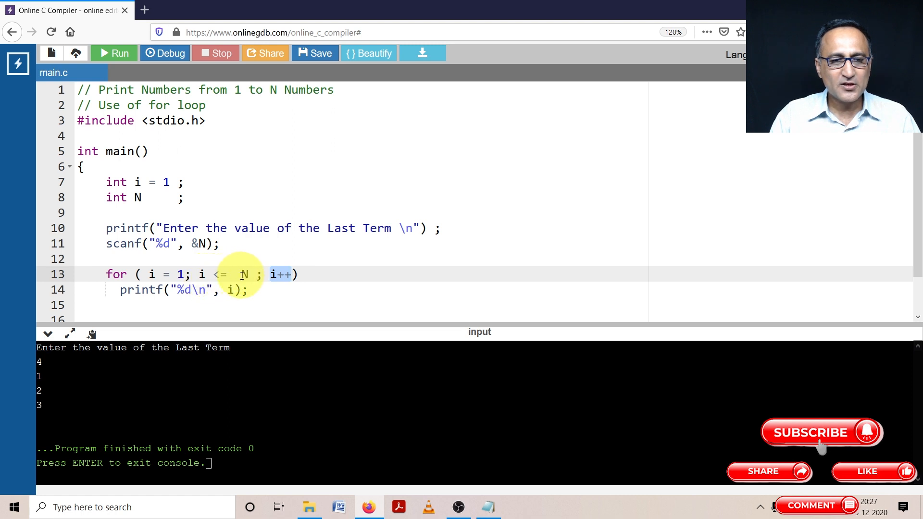
{"action": "mouse_move", "coordinate": [230, 289]}
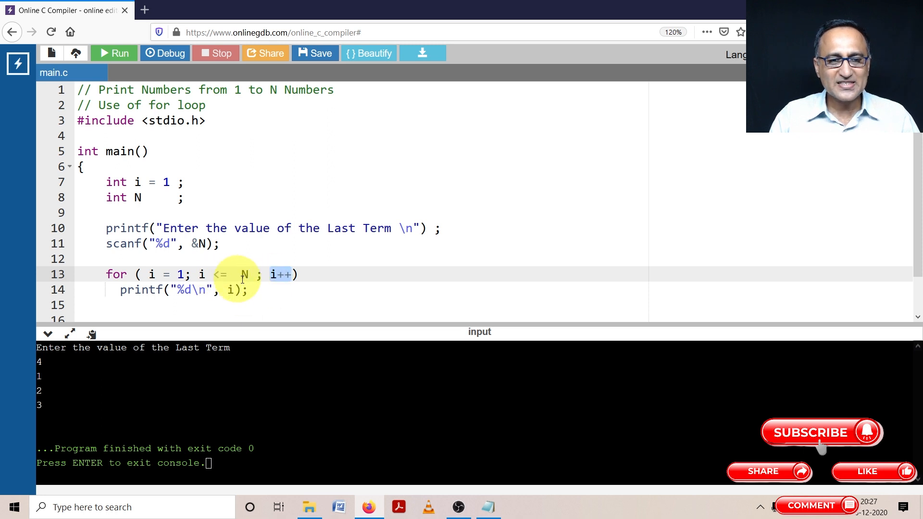
{"action": "mouse_move", "coordinate": [228, 290]}
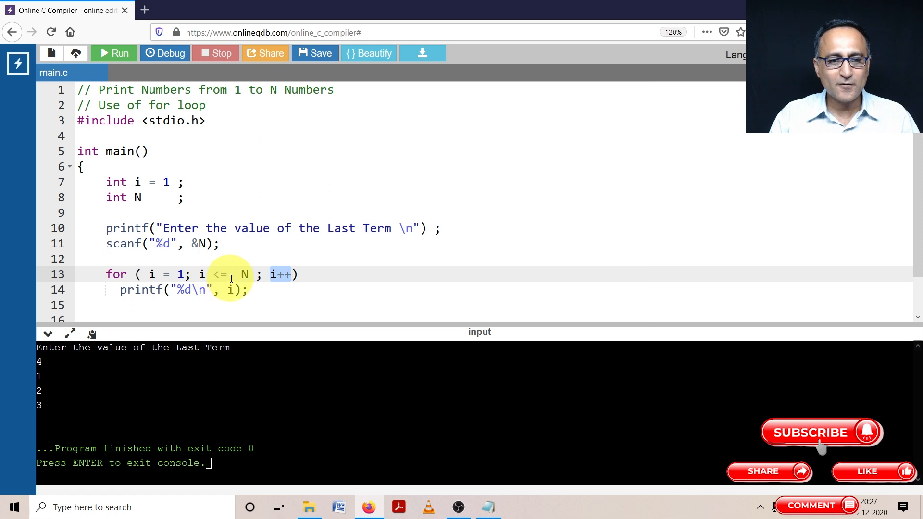
{"action": "mouse_move", "coordinate": [230, 289]}
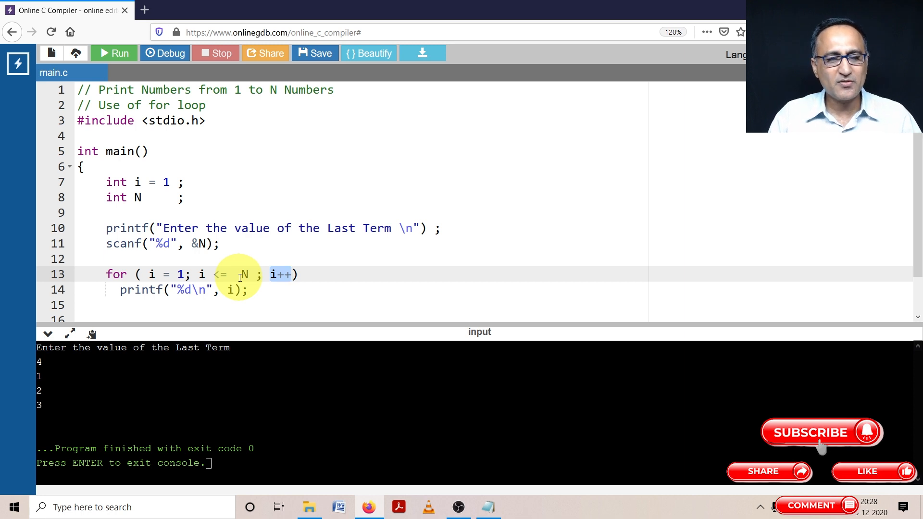
{"action": "mouse_move", "coordinate": [214, 200]}
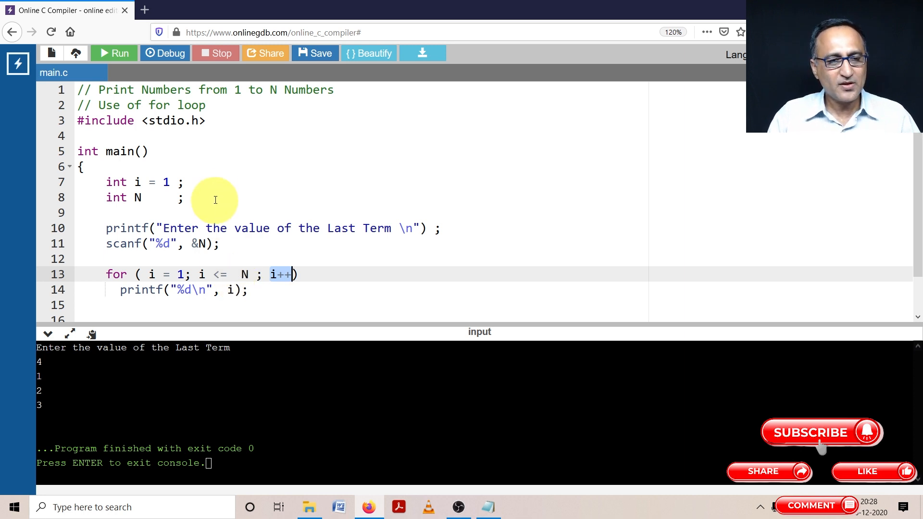
{"action": "mouse_move", "coordinate": [210, 180]}
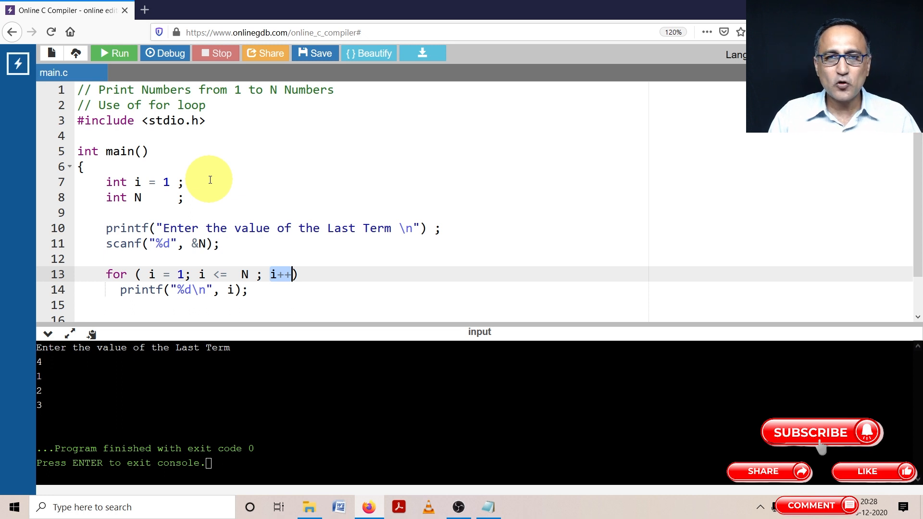